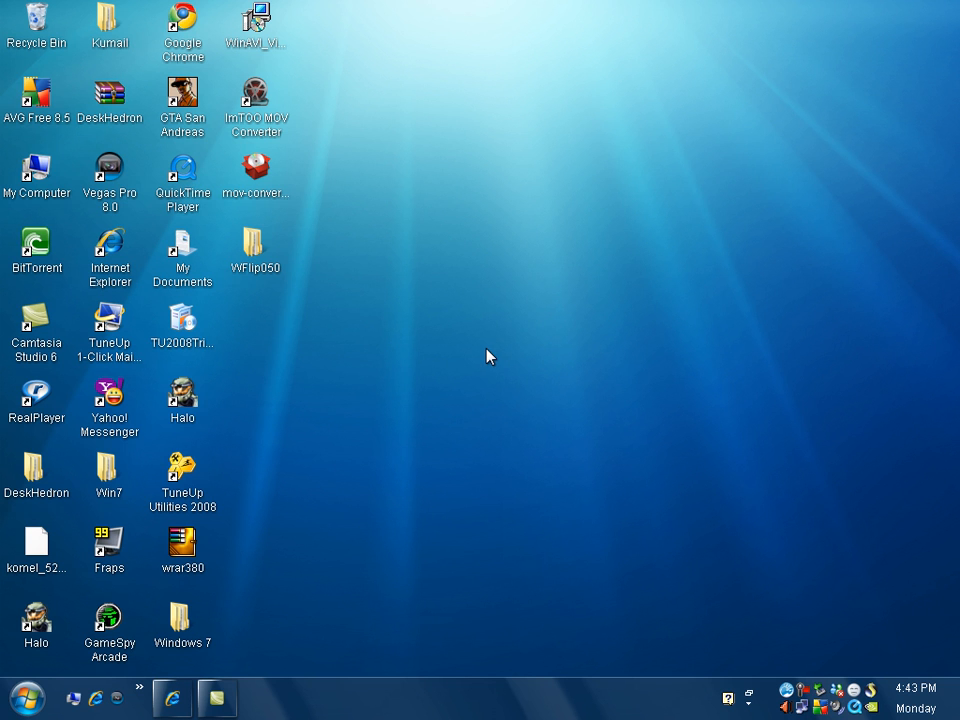
mouse_move(401, 421)
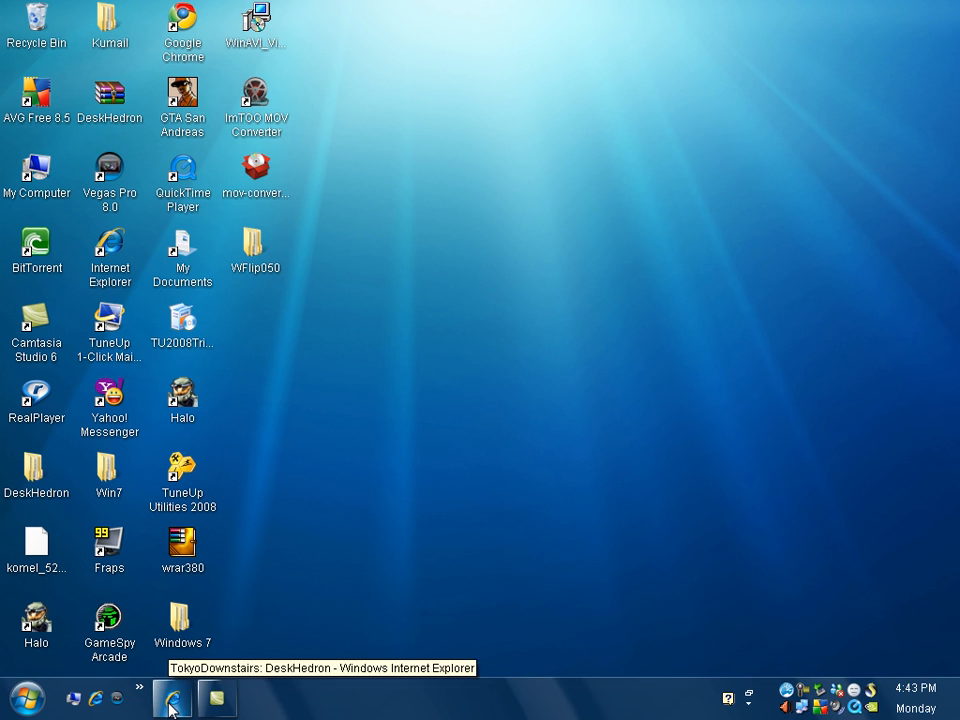
- Download DeskHedron.zip via the Ver.1.00 link on the TokyoDownstairs blog page
left_click(172, 698)
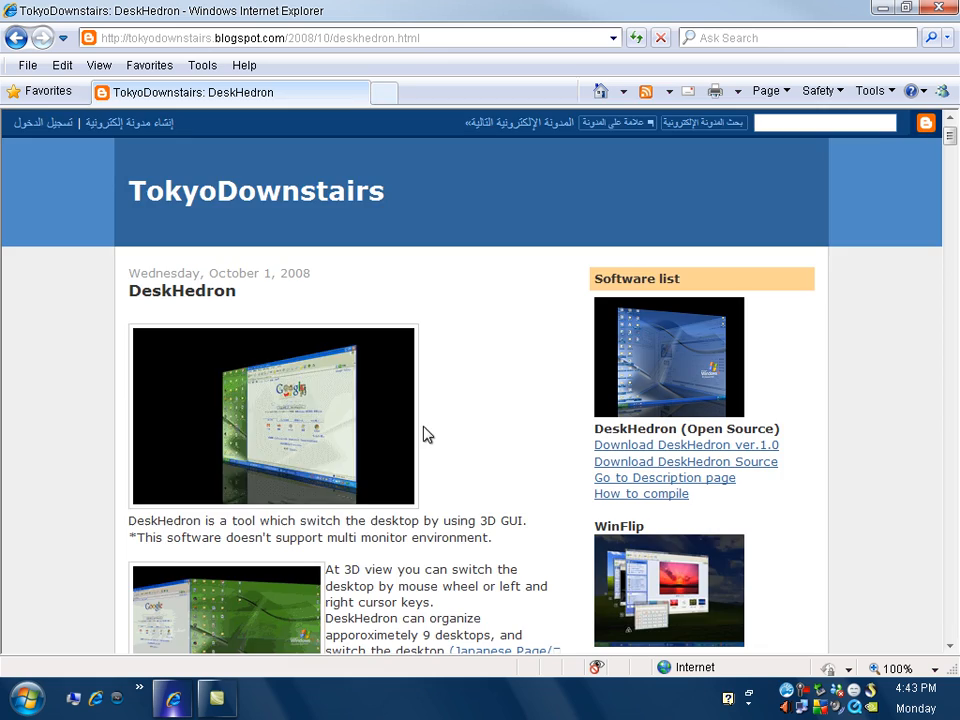
scroll("down", 3)
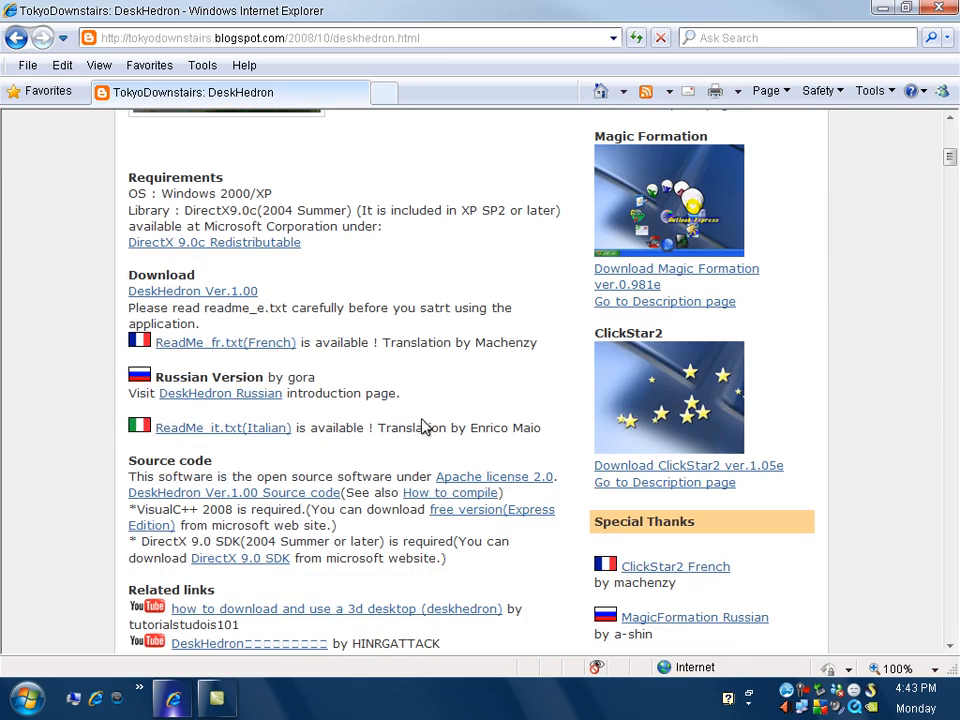
scroll("down", 3)
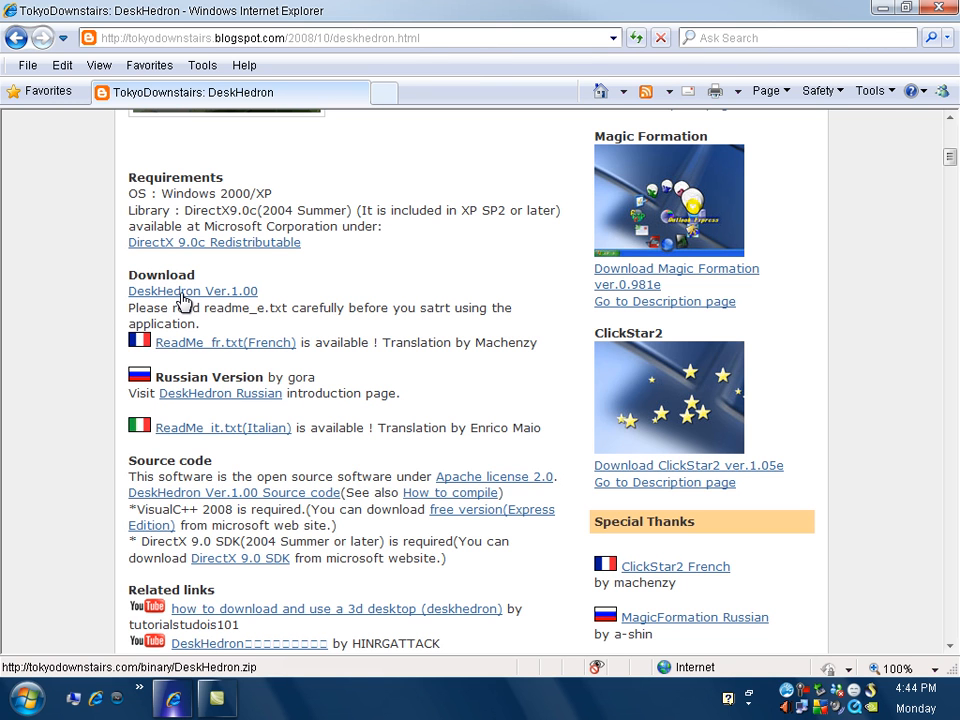
left_click(192, 291)
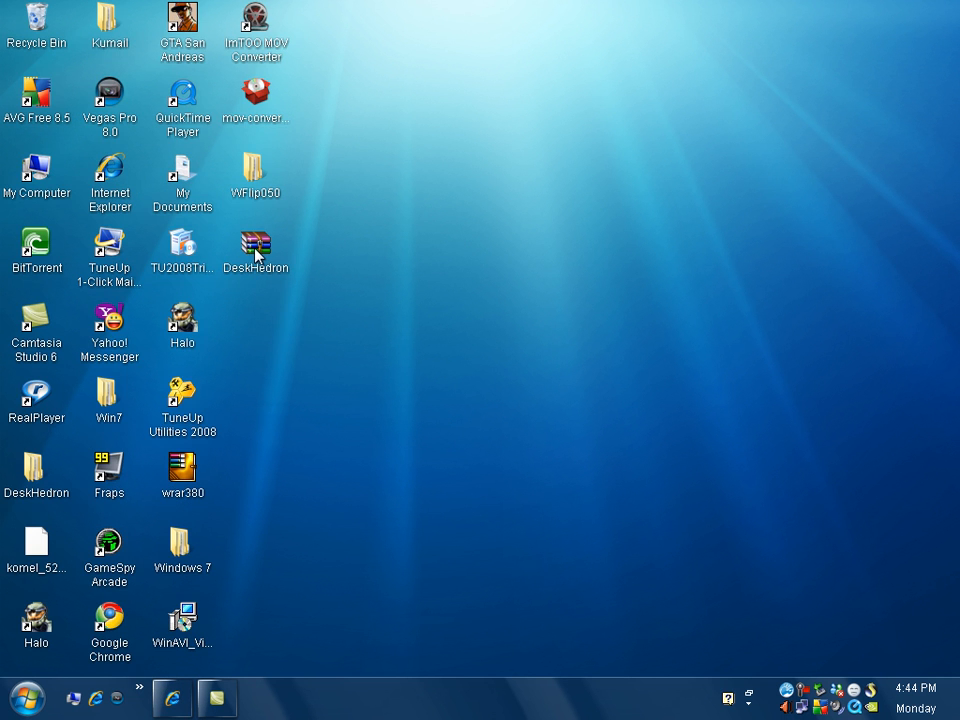
- Extract DeskHedron.exe and both ReadMe files, replacing all existing copies, then close WinRAR
right_click(255, 245)
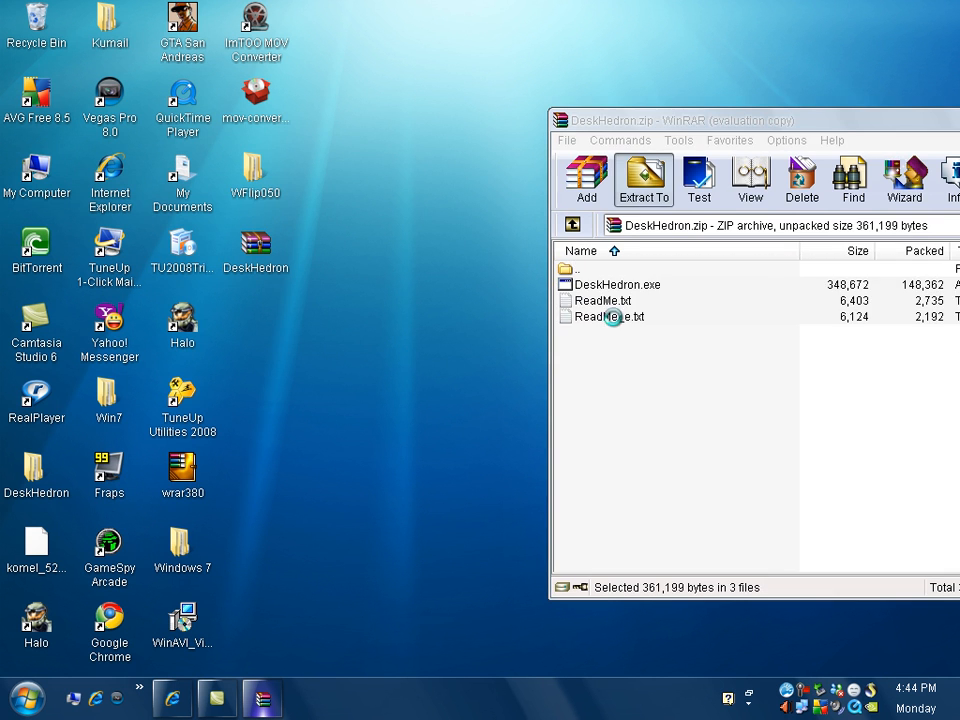
left_click(643, 180)
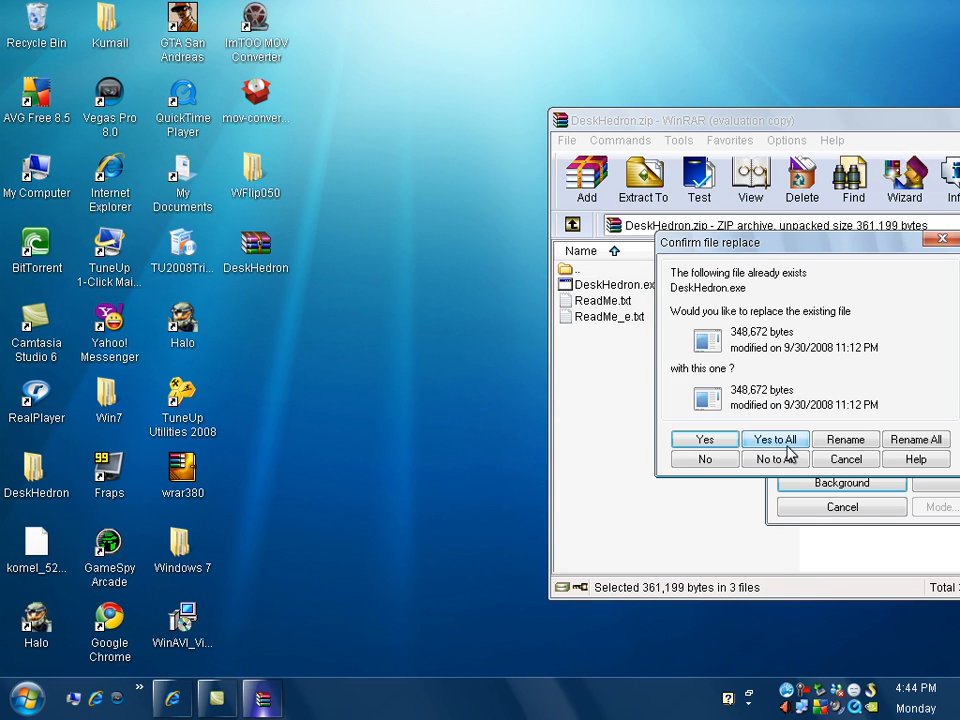
left_click(775, 439)
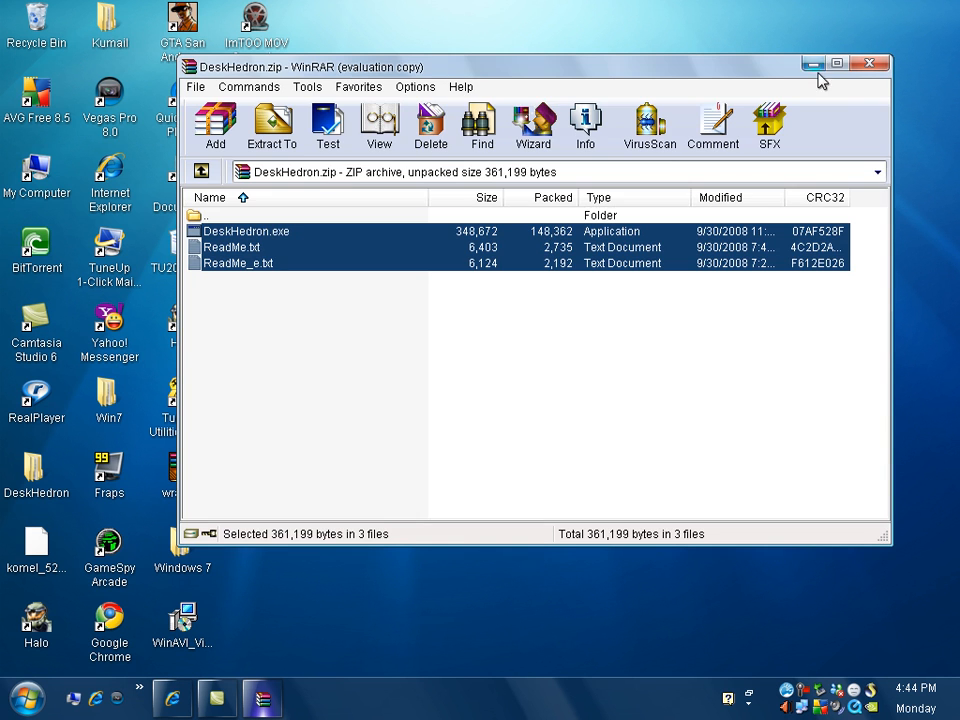
left_click(869, 64)
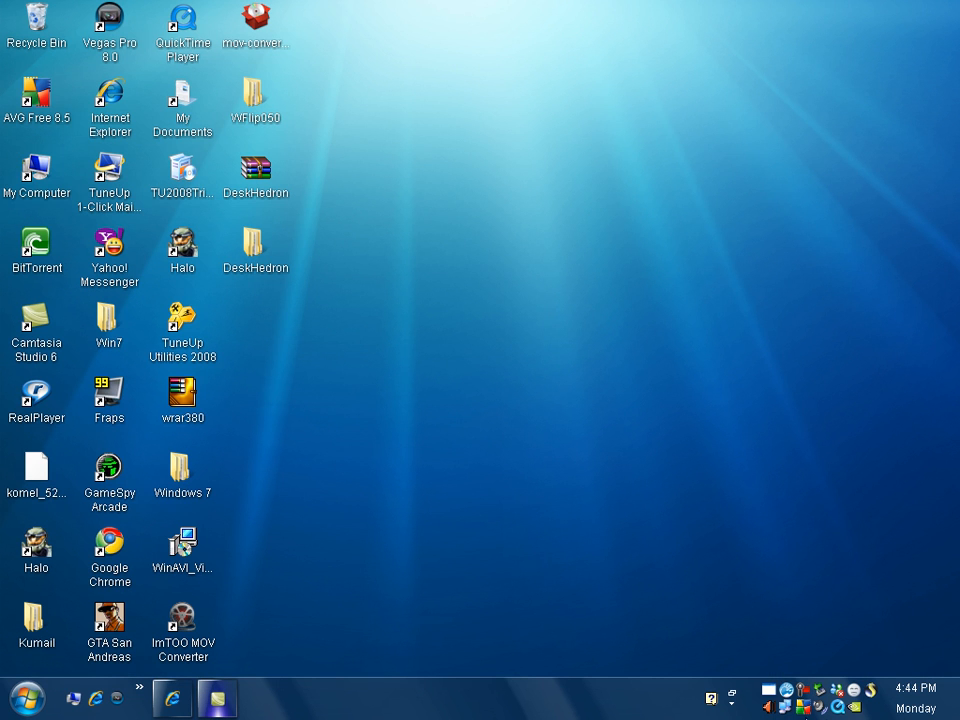
mouse_move(774, 692)
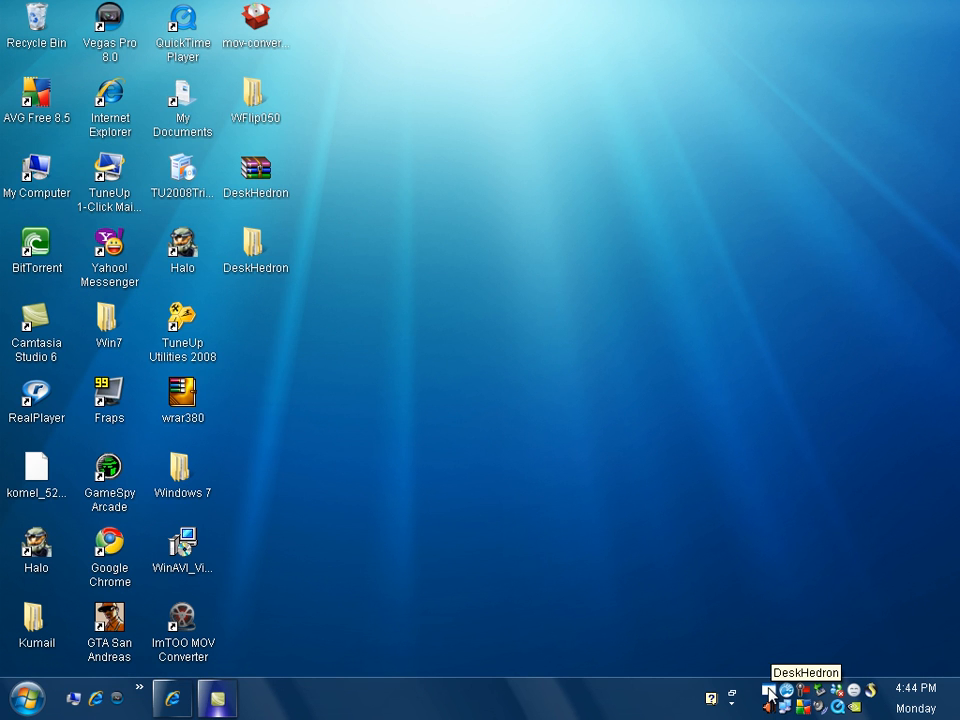
mouse_move(460, 360)
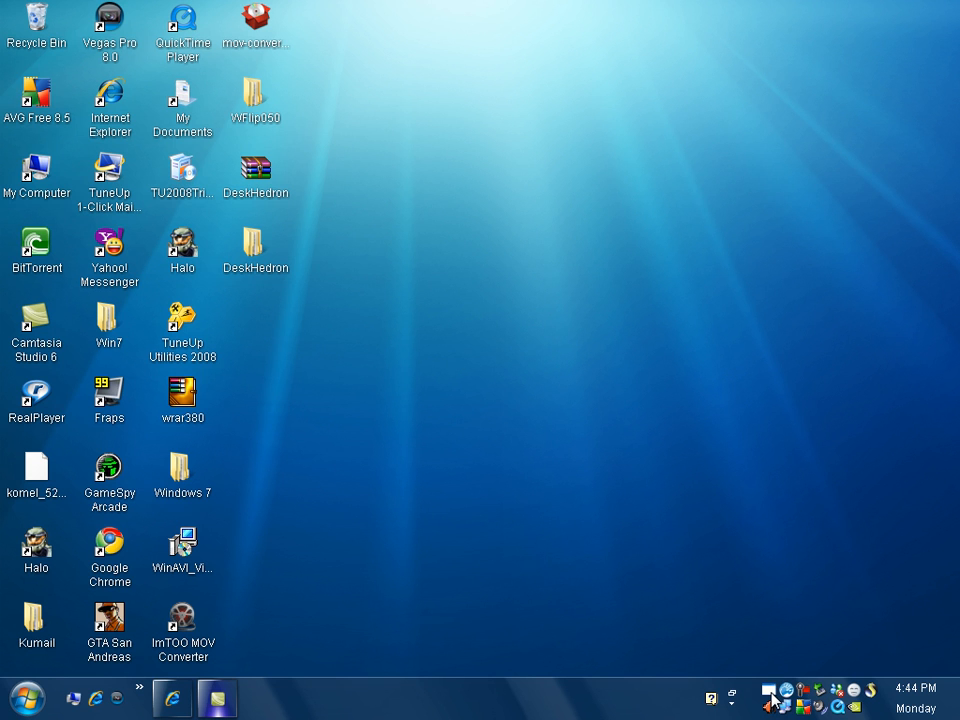
mouse_move(763, 693)
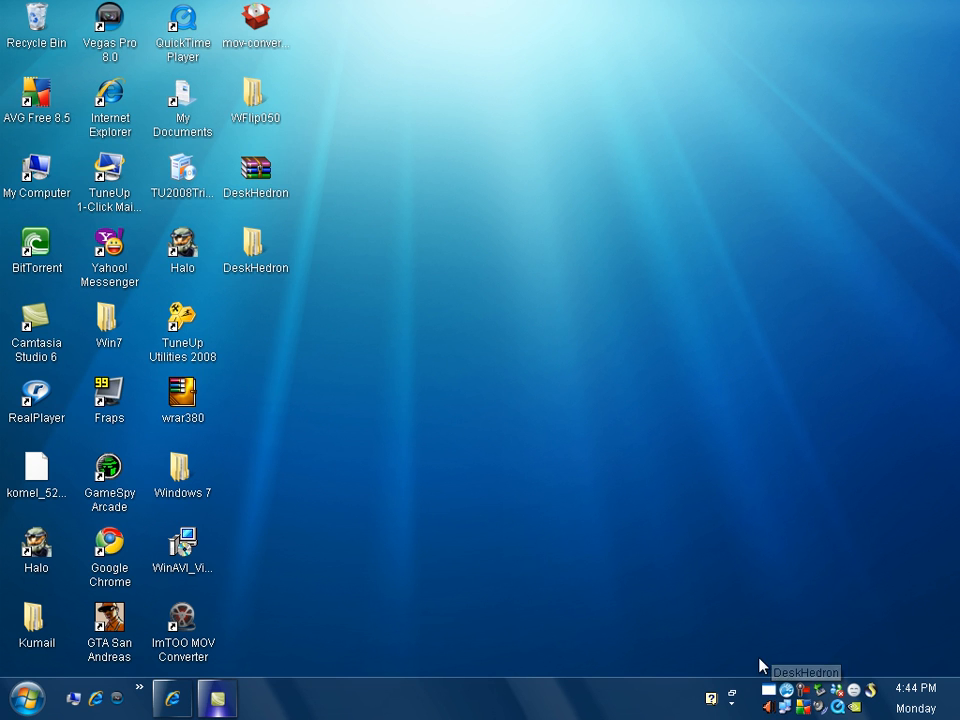
mouse_move(750, 655)
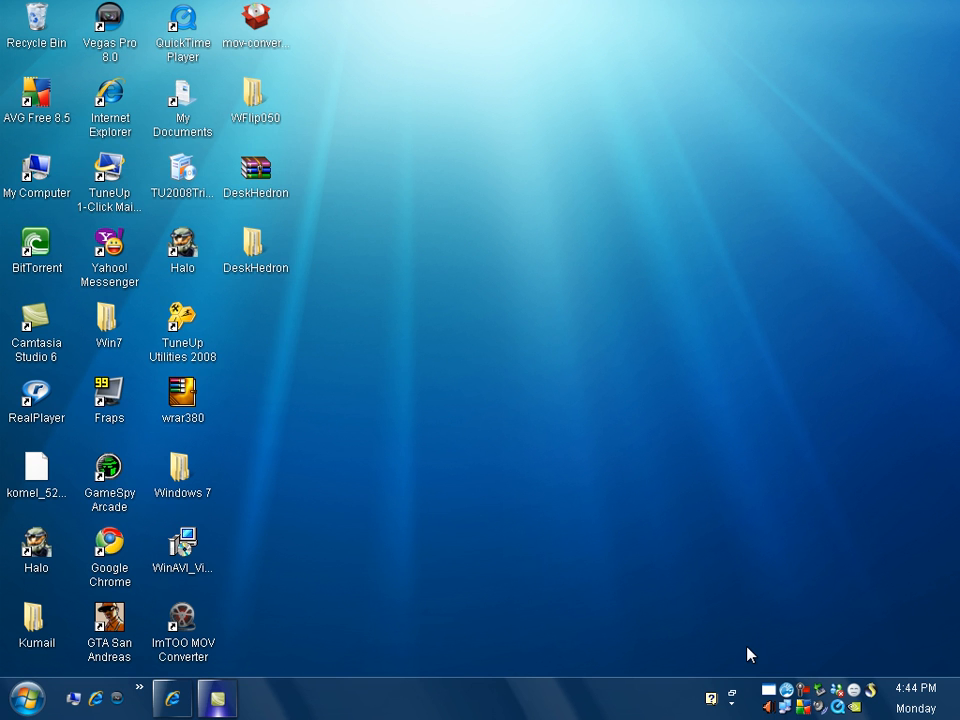
mouse_move(521, 338)
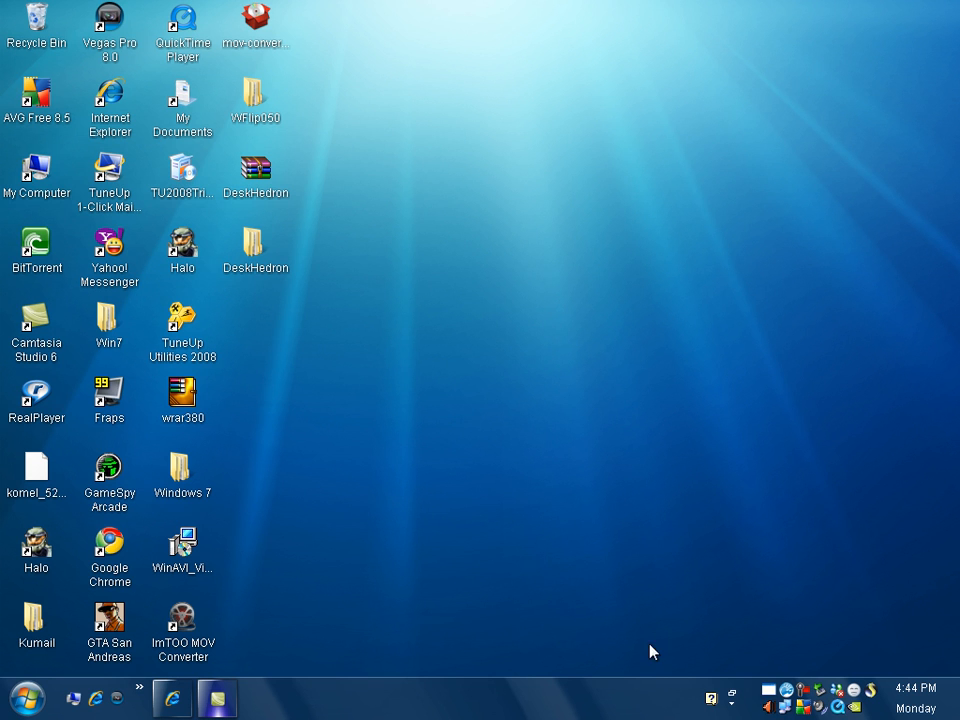
mouse_move(370, 538)
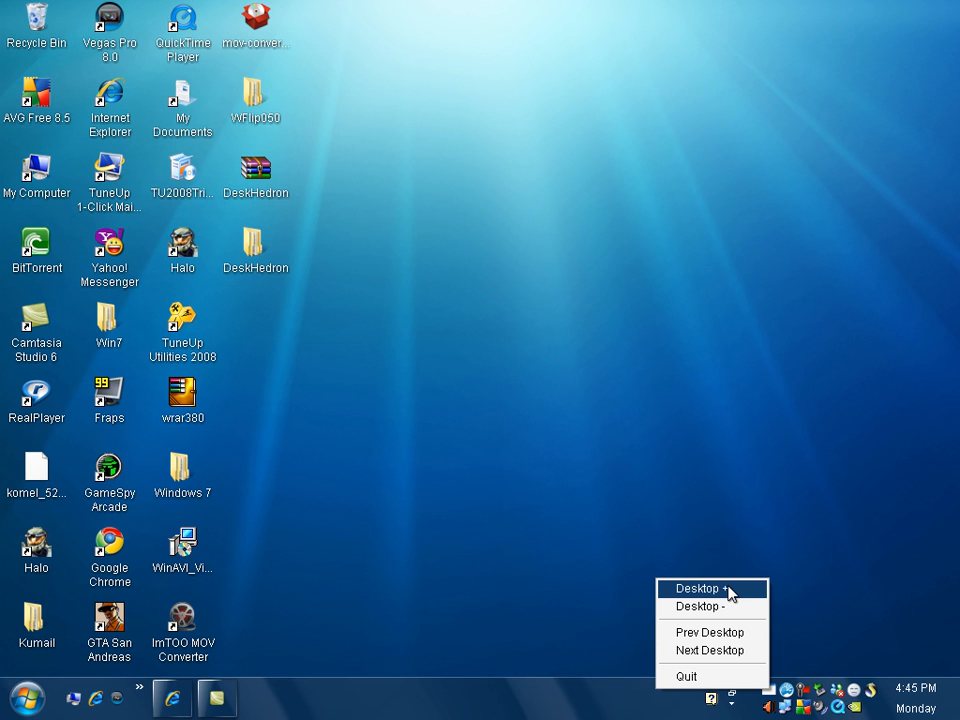
mouse_move(735, 598)
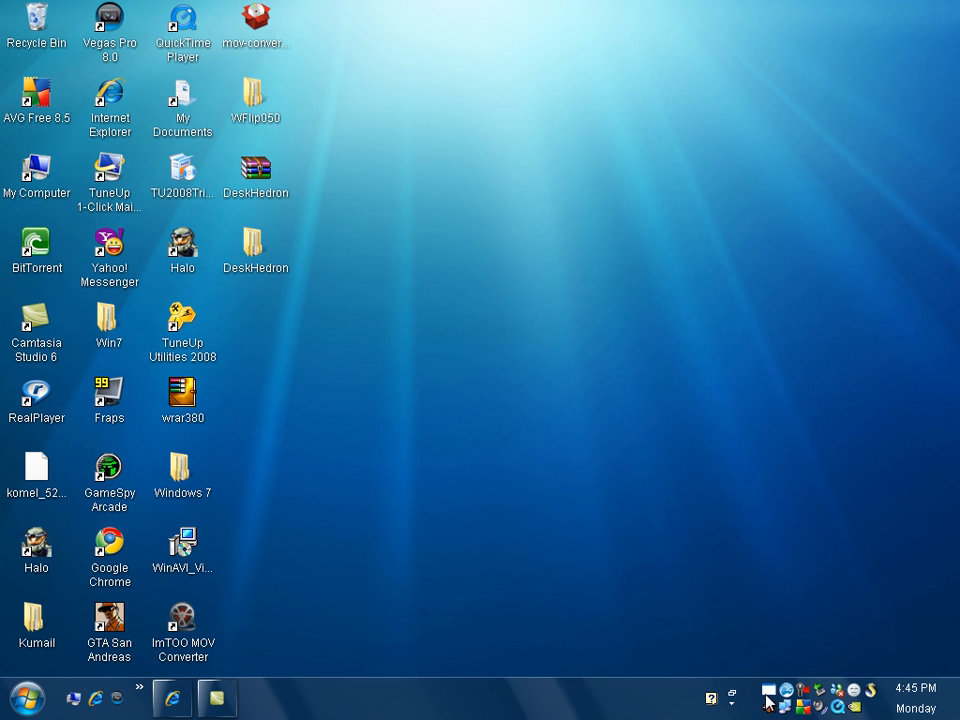
- Add one desktop with Desktop + from the DeskHedron tray icon menu
left_click(764, 691)
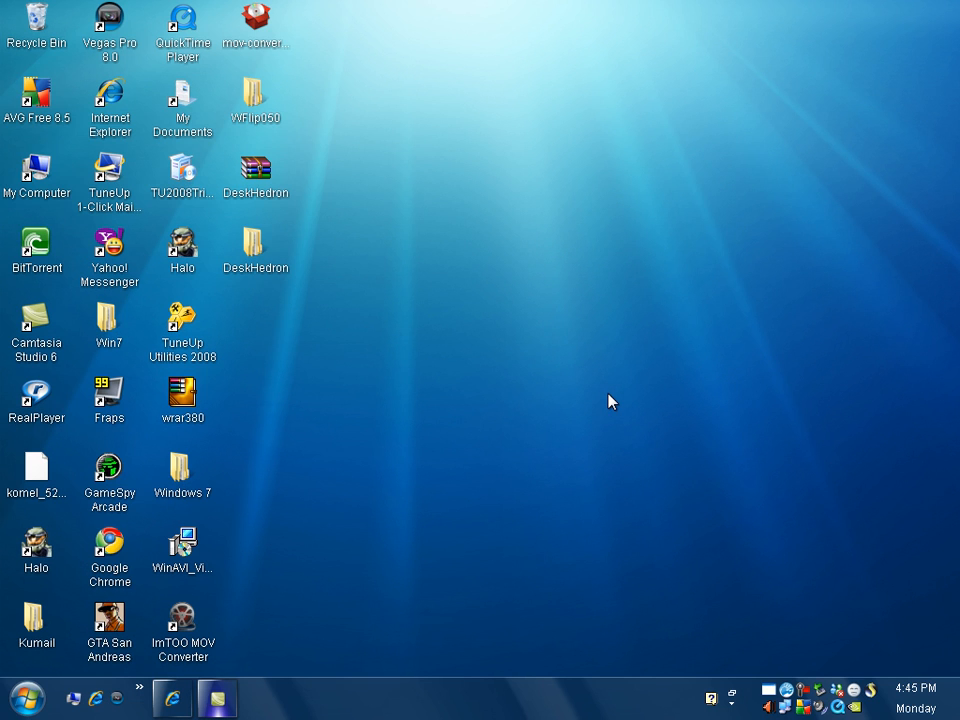
mouse_move(407, 377)
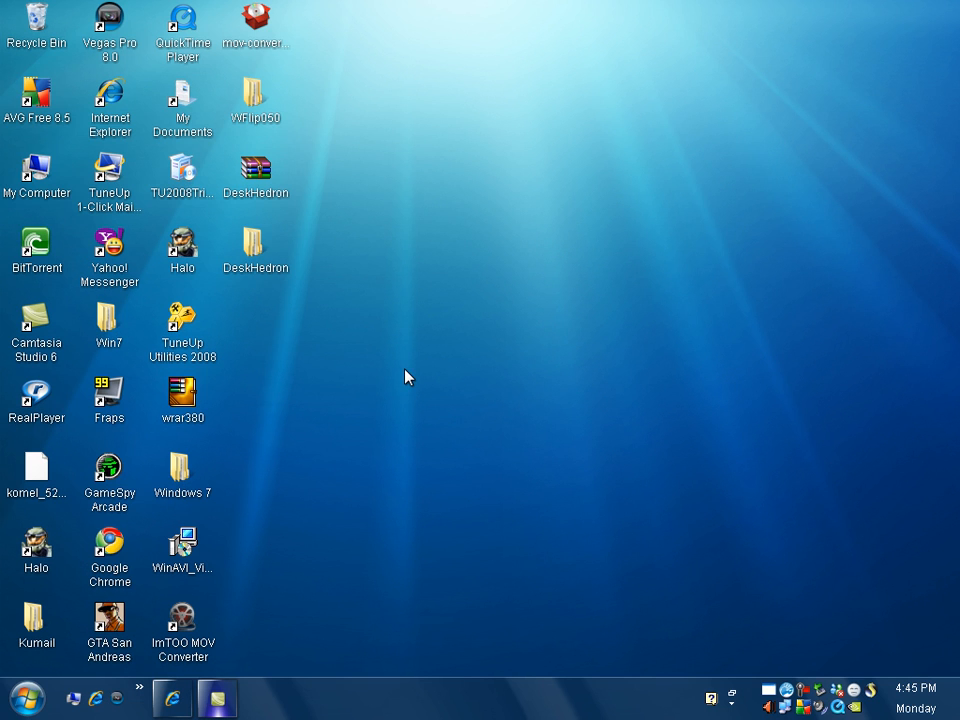
mouse_move(358, 443)
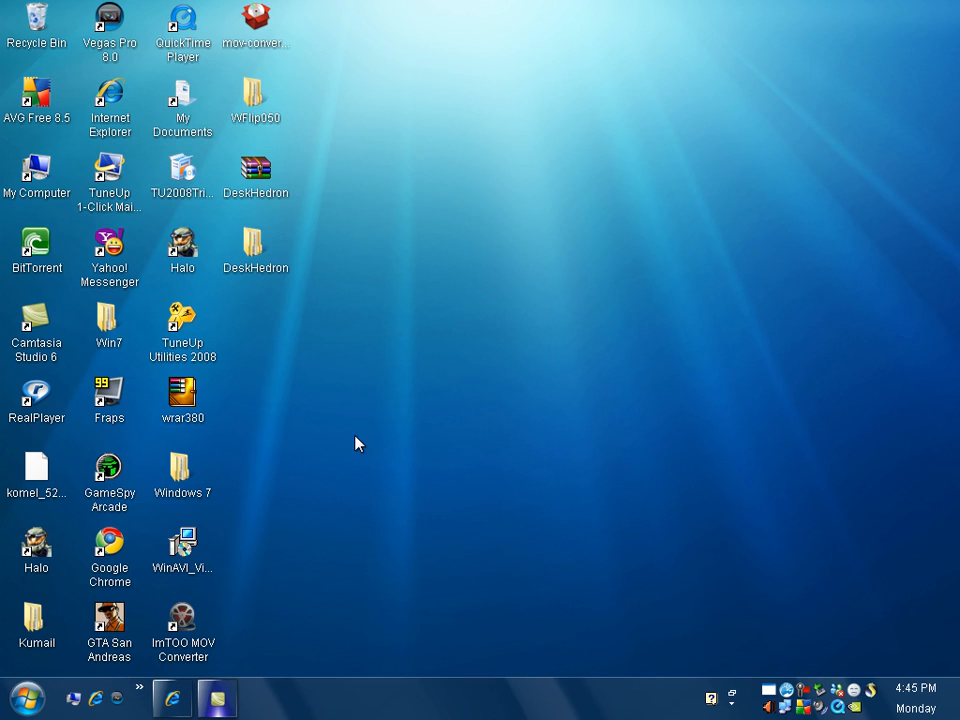